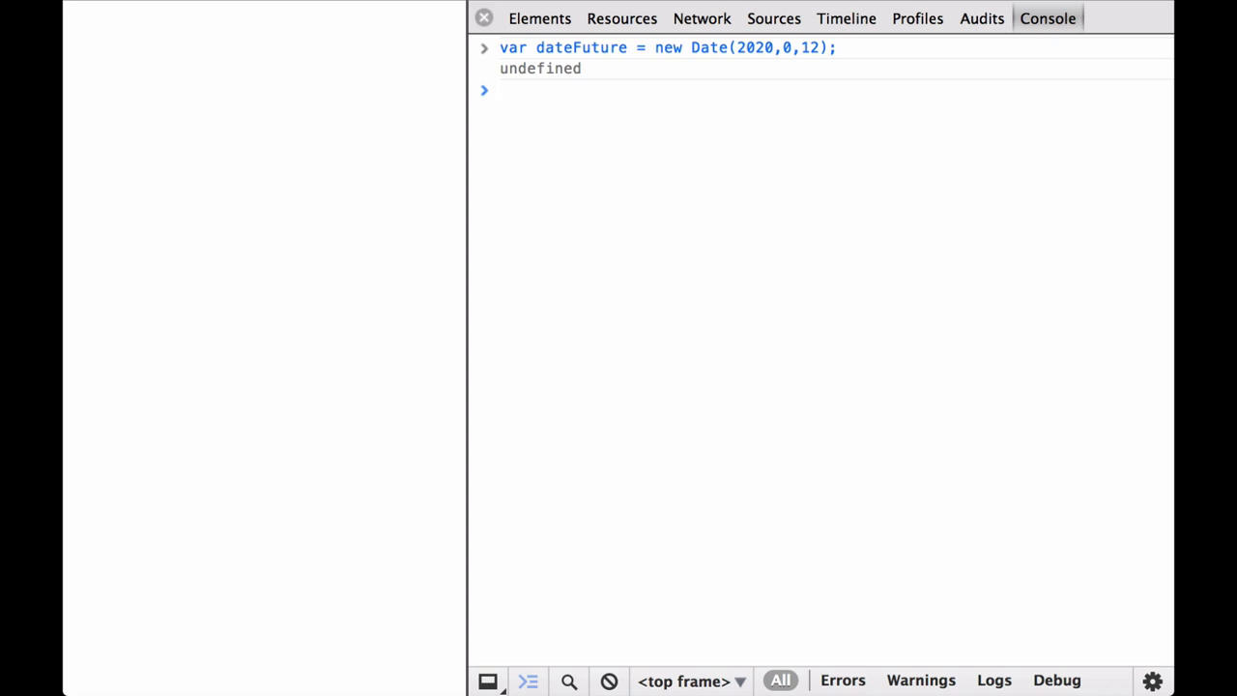
- Evaluate dateFuture to show Sun Jan 12 2020 and confirm its type is "object"
type("dateFuture;")
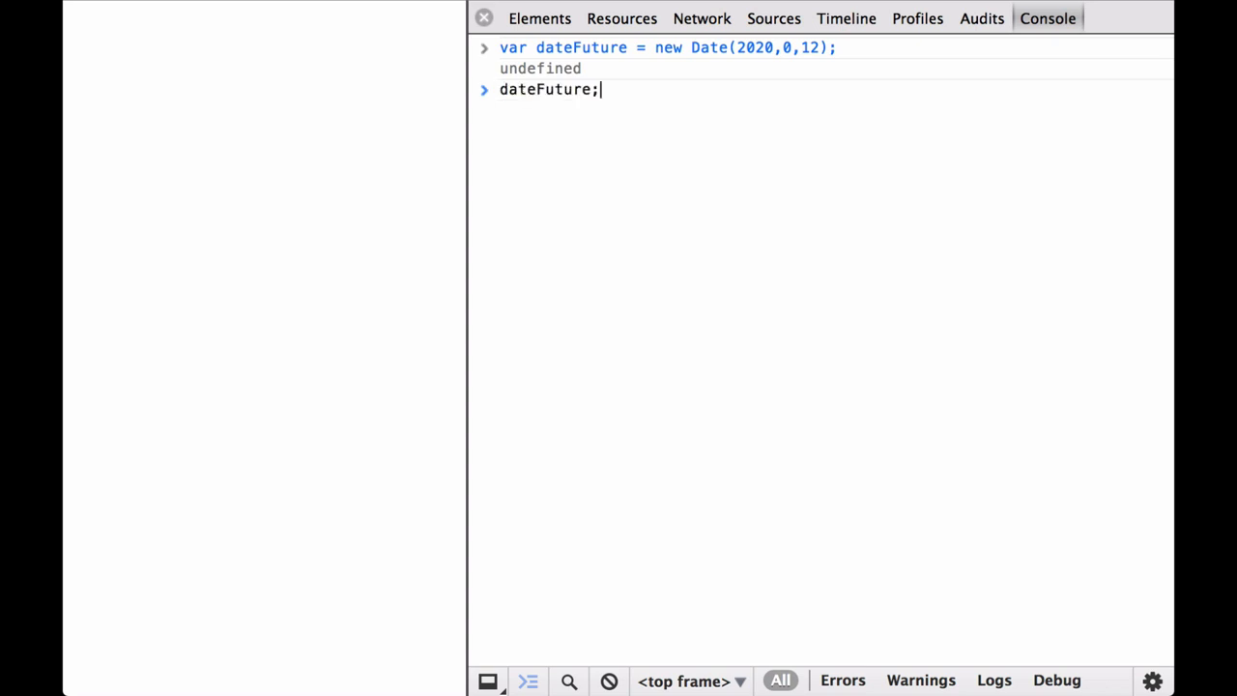
key("Enter")
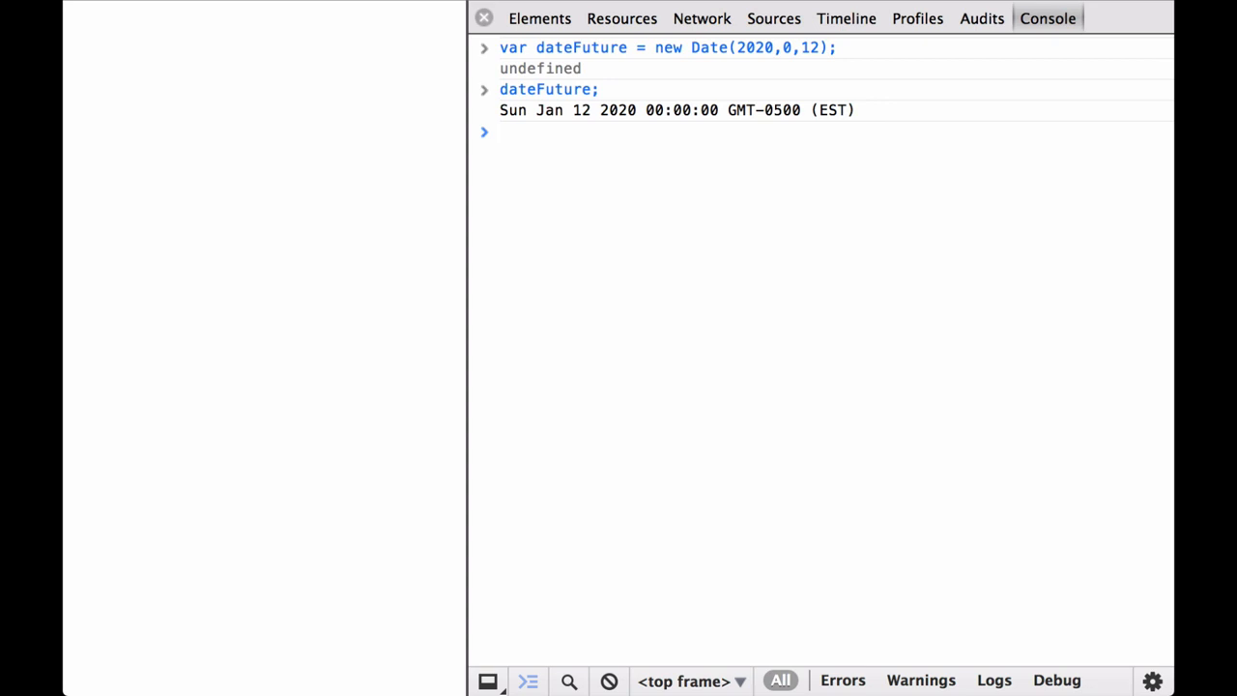
type("typeof(dateFuture);")
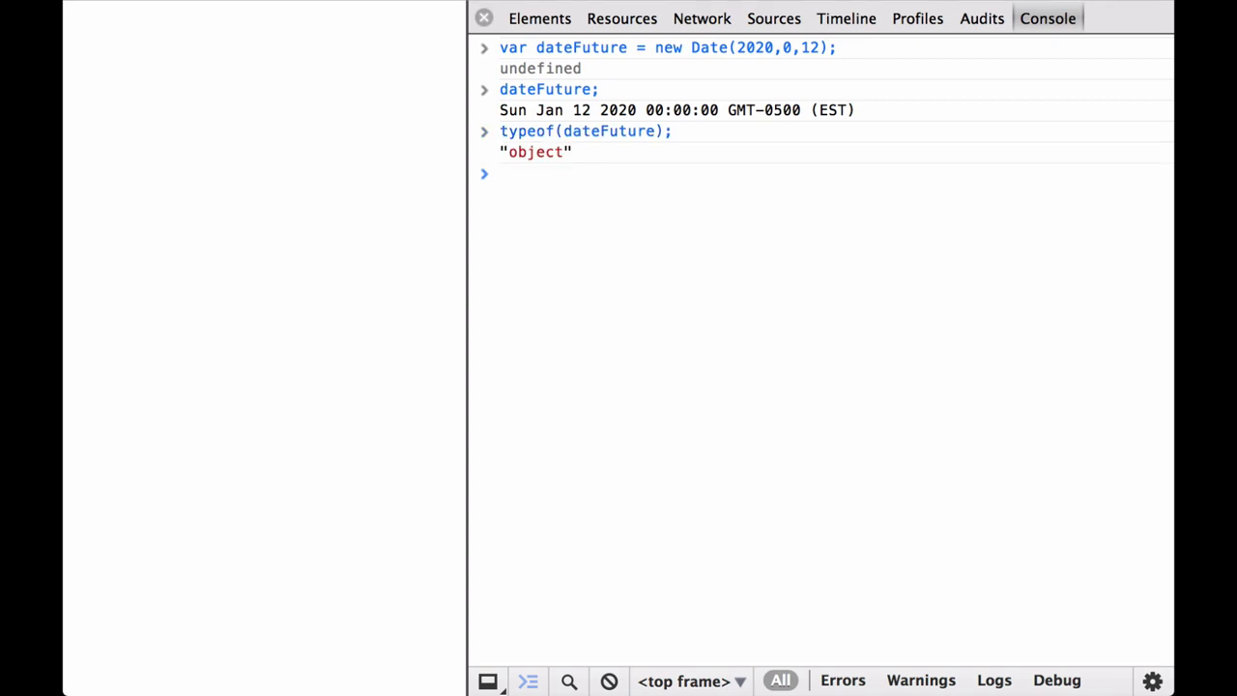
type("dateFuture")
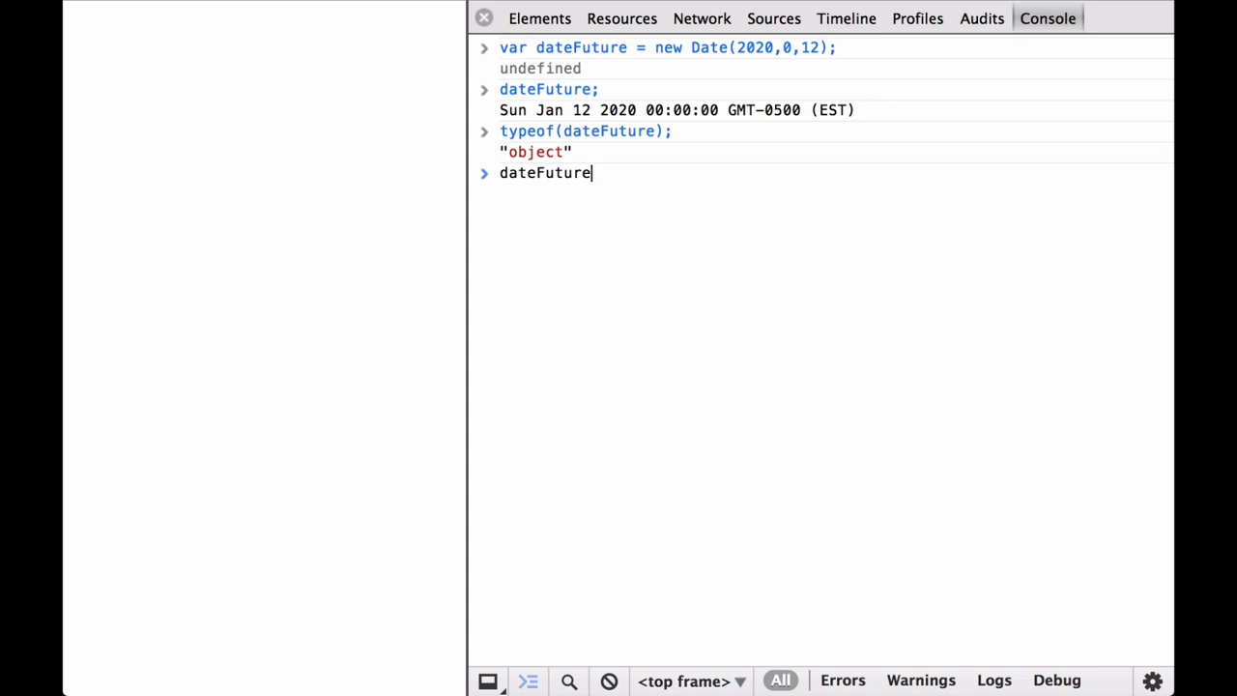
- Call dateFuture.getFullYear() to get the year 2020
type(".")
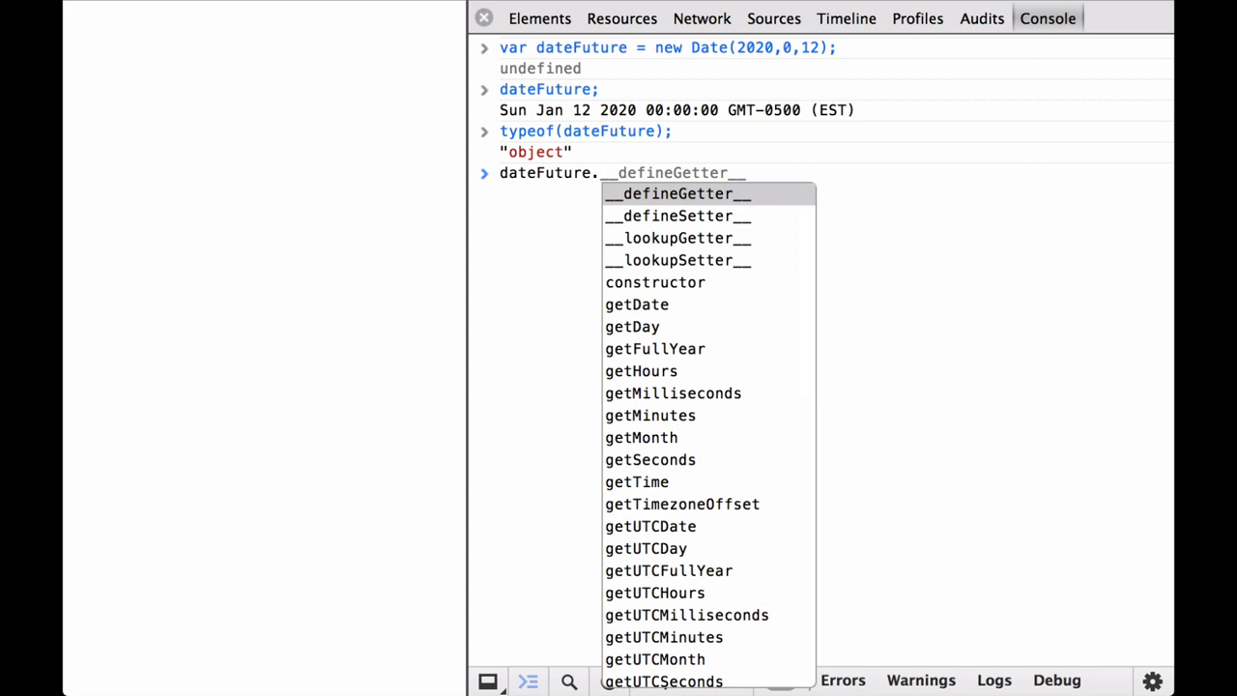
type("getFullYear();")
type("dateFuture;")
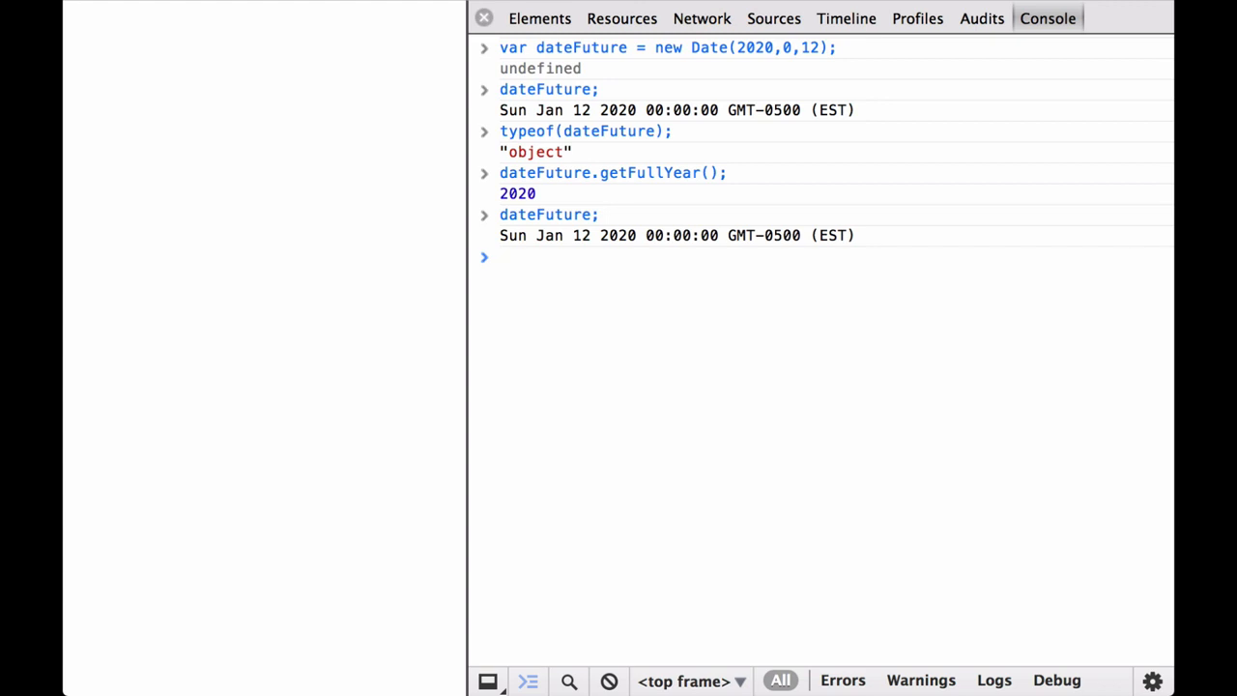
- Define dateFormatter1 with d3.time.format("%A") and apply it to dateFuture, giving "Sunday"
type("var dateFormatter1 = d3.time.format(\"%A\");")
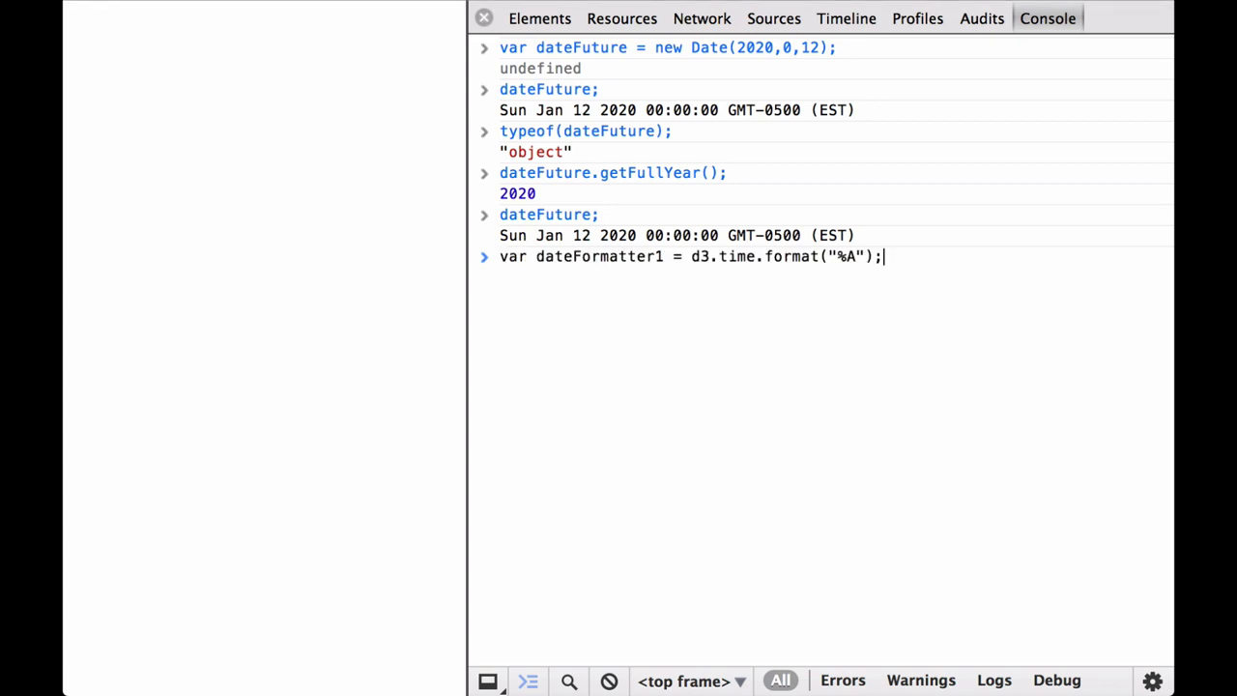
key("Enter")
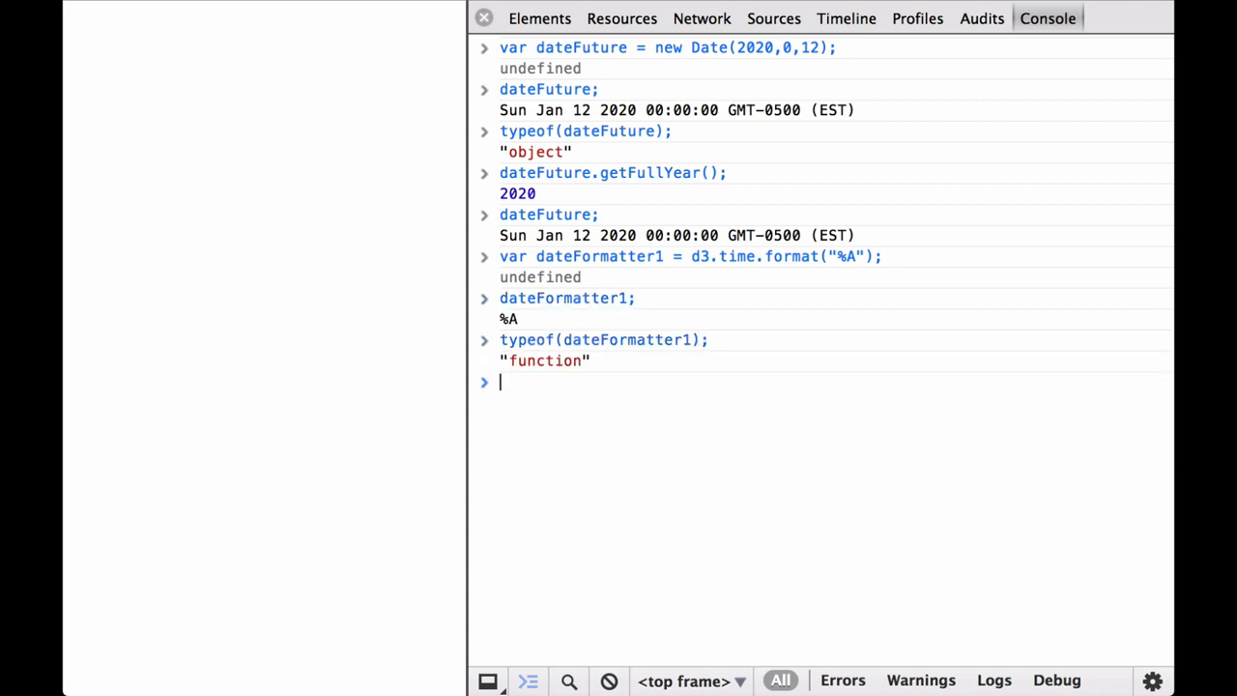
type("dateFormatter1(dateFuture);")
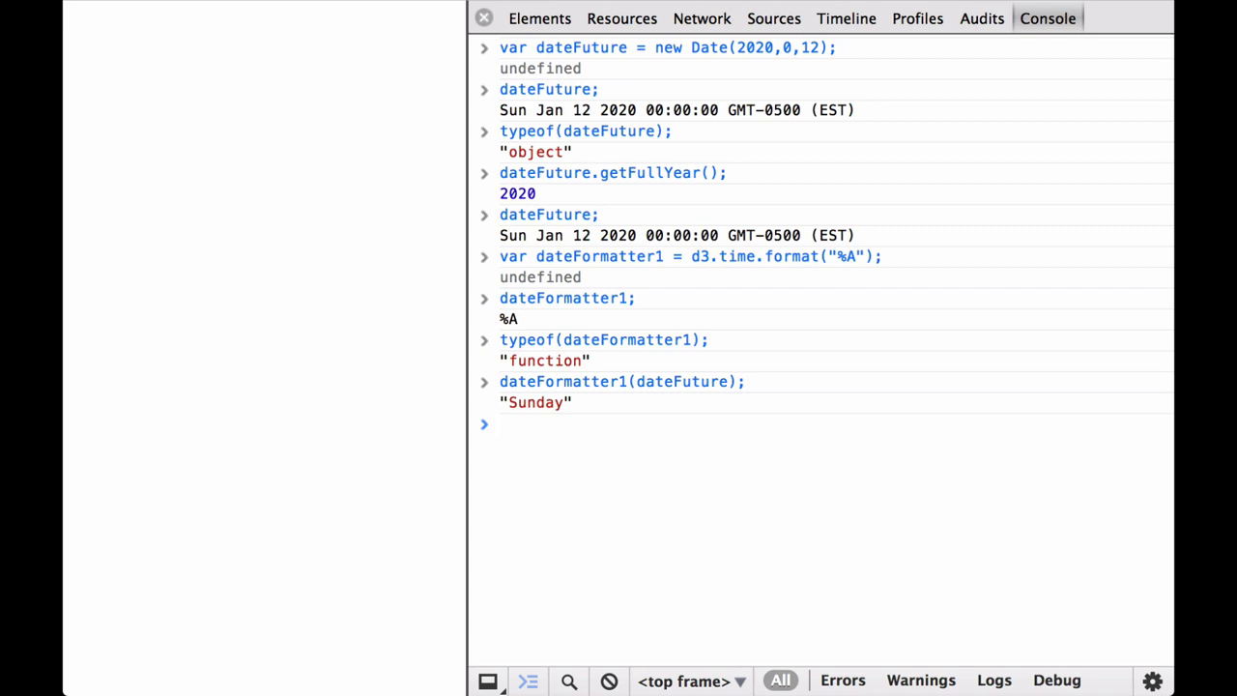
- Define dateFormatter2 with "%B" and apply it to dateFuture, giving "January"
type("var dateFormatter2 = d3.time.format(\"%B\");")
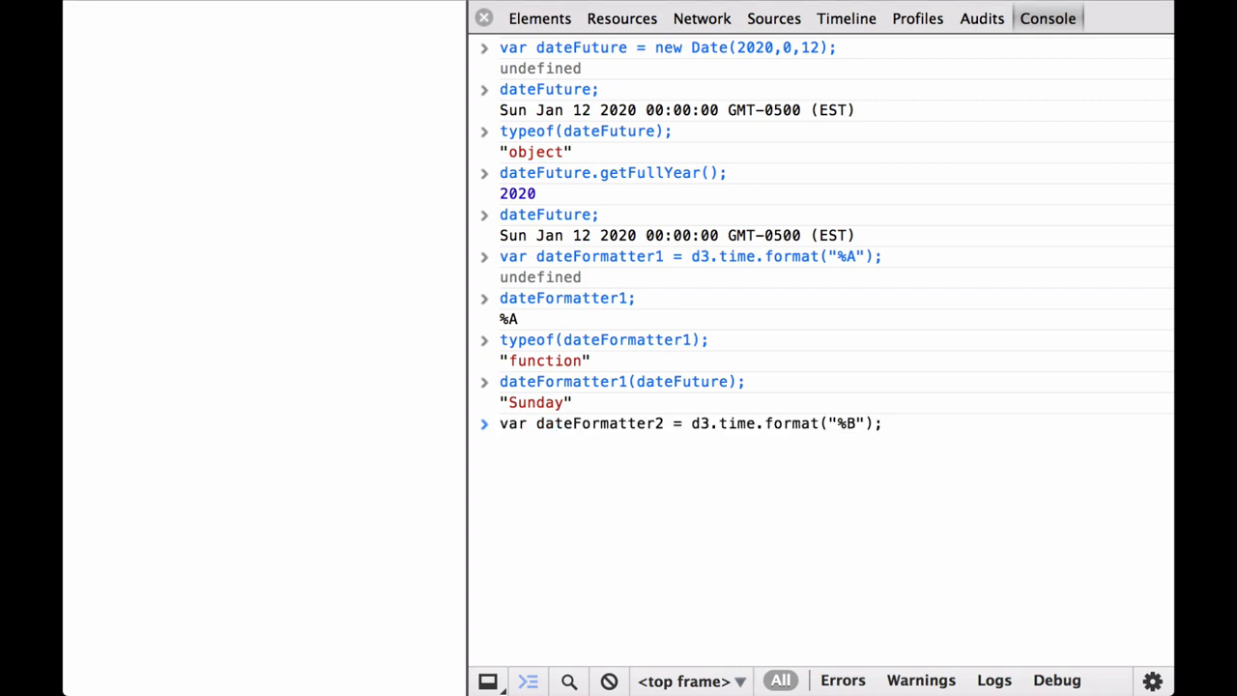
key("Enter")
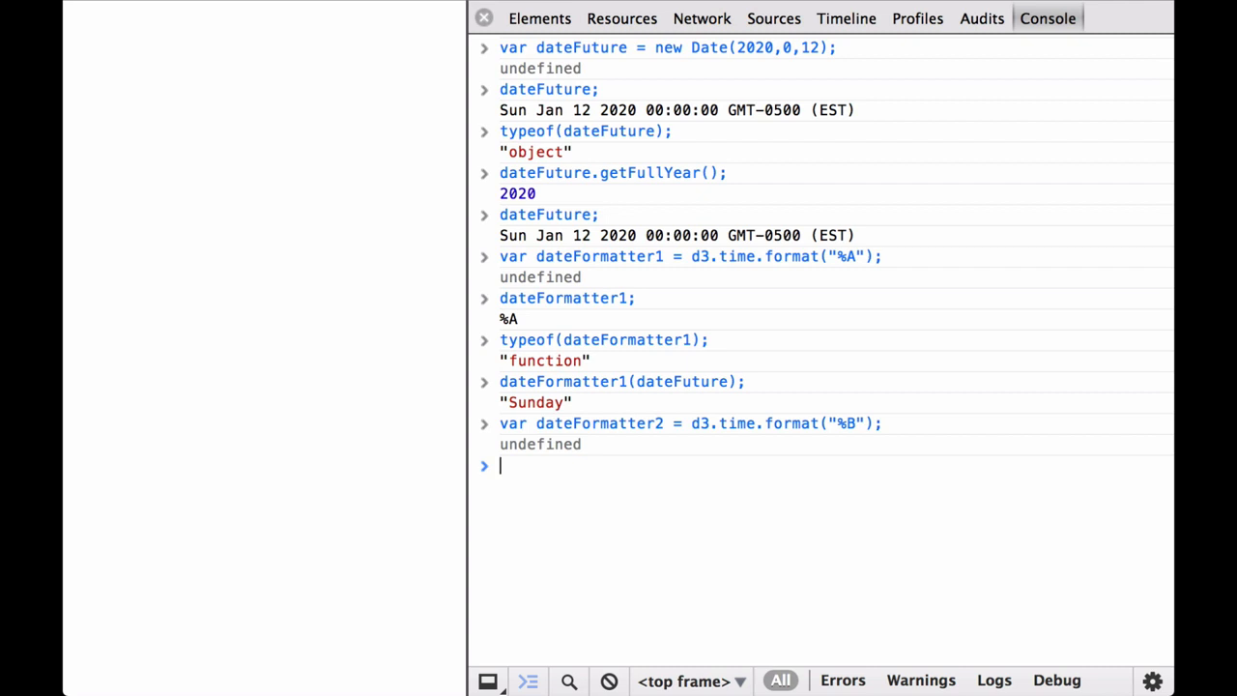
type("dateFormatter2(dateFuture);")
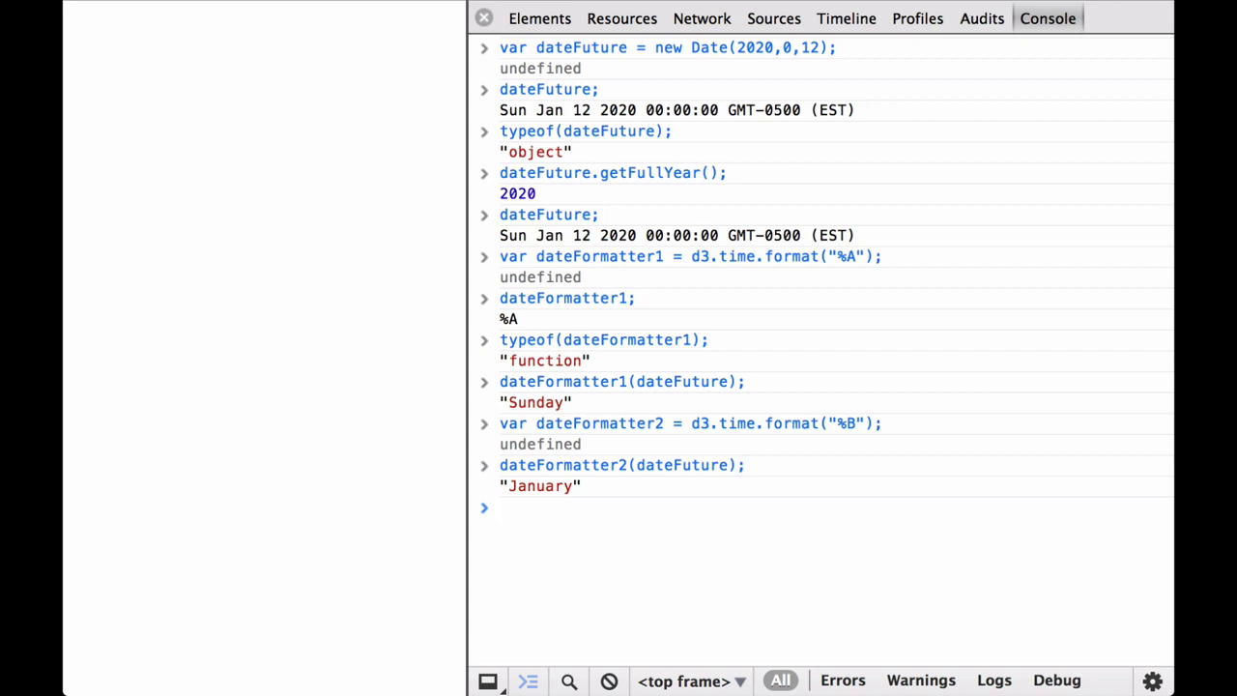
type("var dateFormatter3 = d3.time.format(\"%m\");")
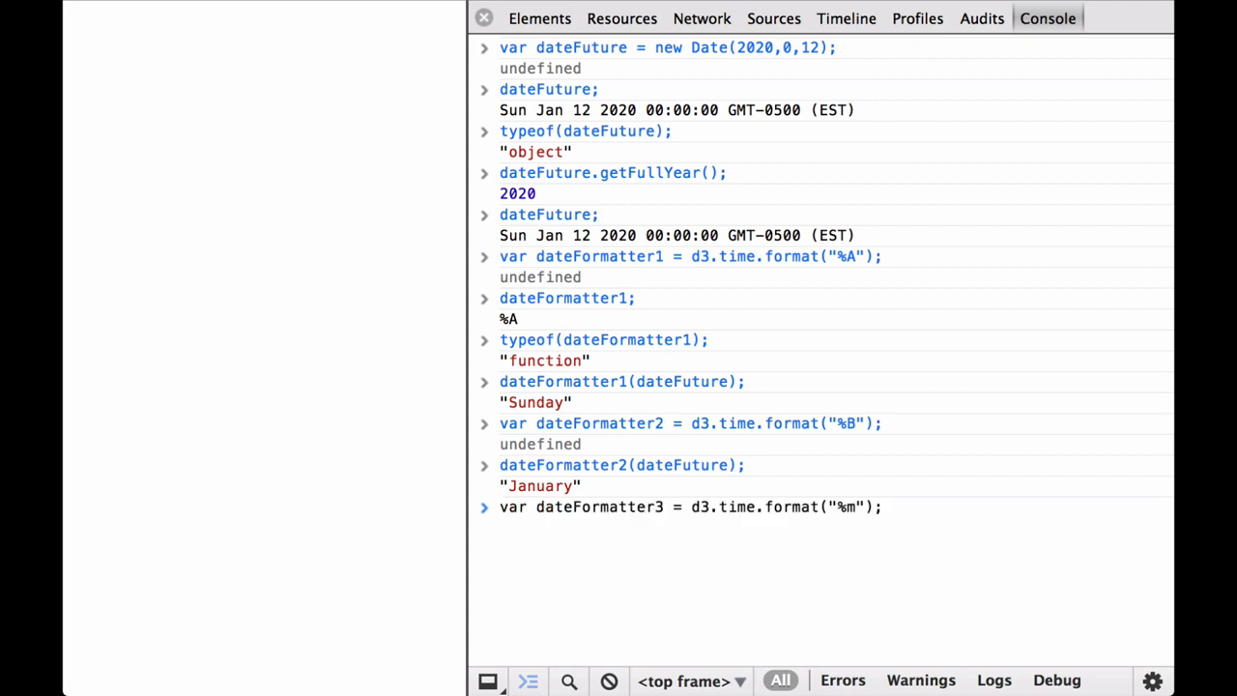
- Run the "%m" dateFormatter3 on dateFuture, returning "01", and define the "%p" dateFormatter4
key("Enter")
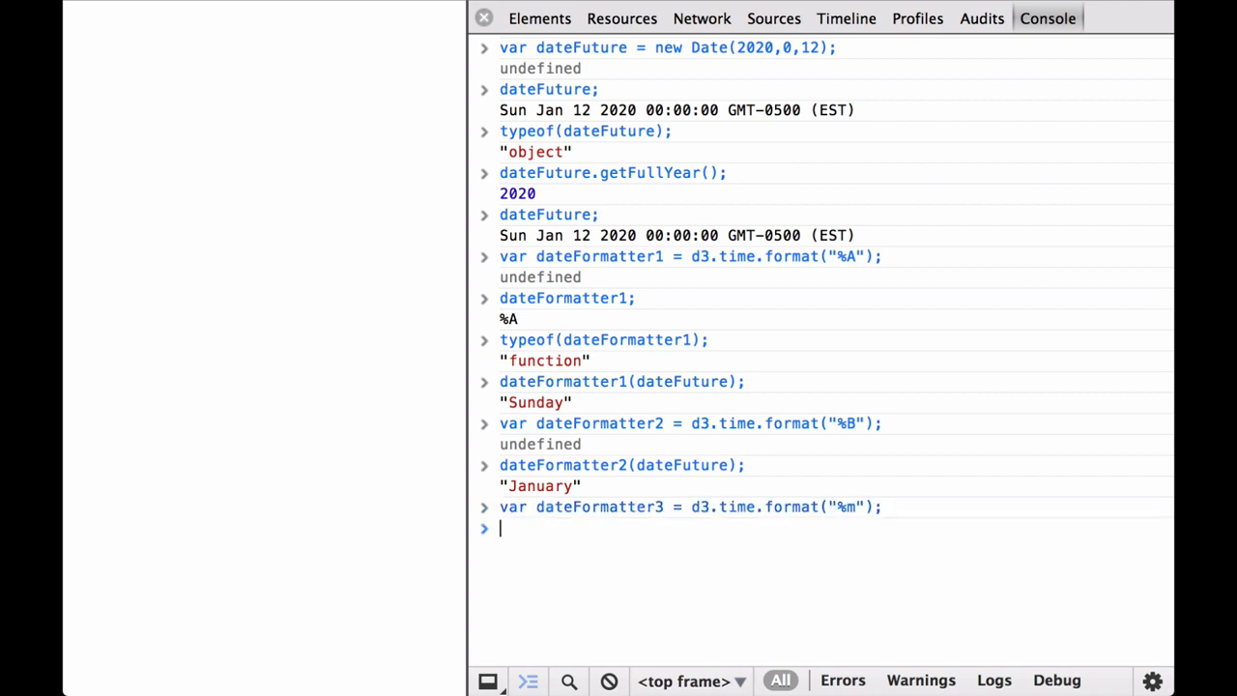
key("Enter")
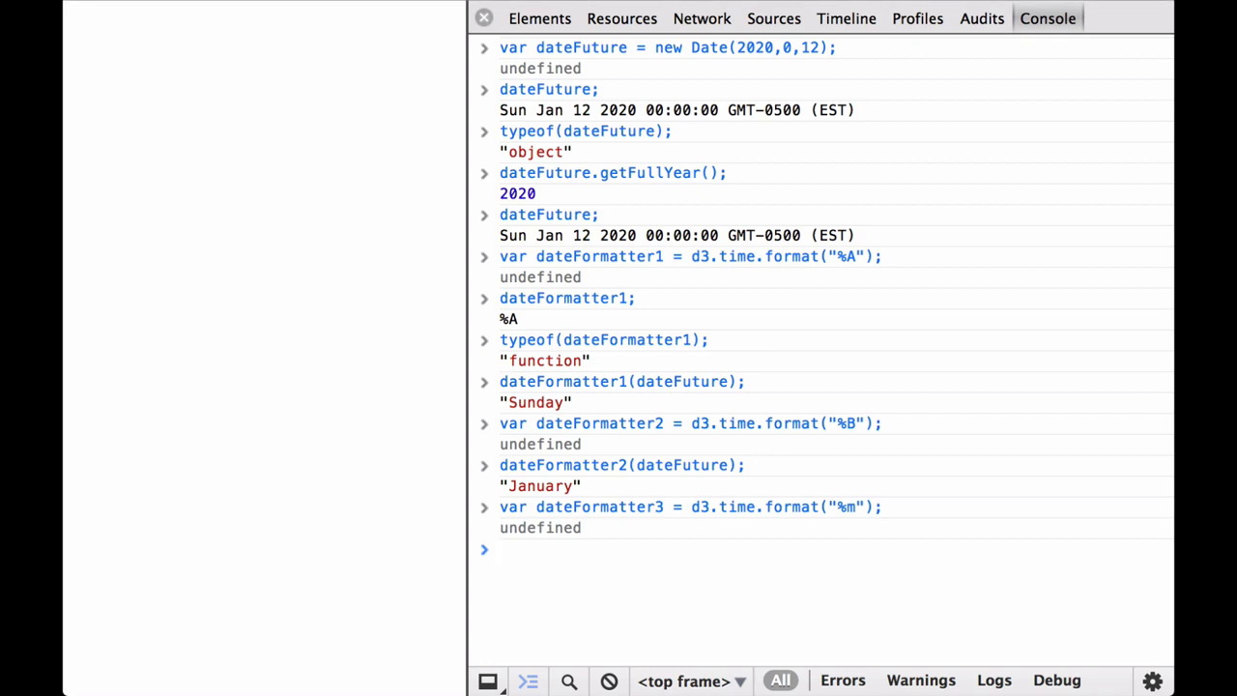
type("dateFormatter3(dateFuture);")
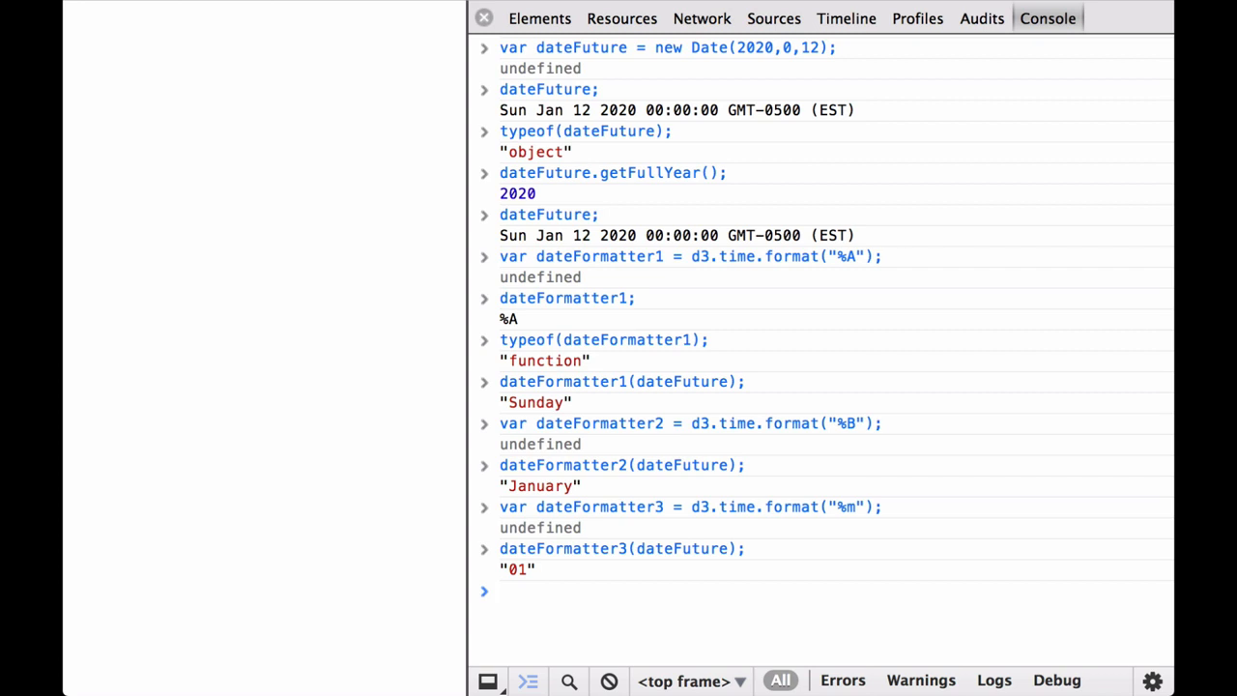
type("var dateFormatter4 = d3.time.format(\"%p\");")
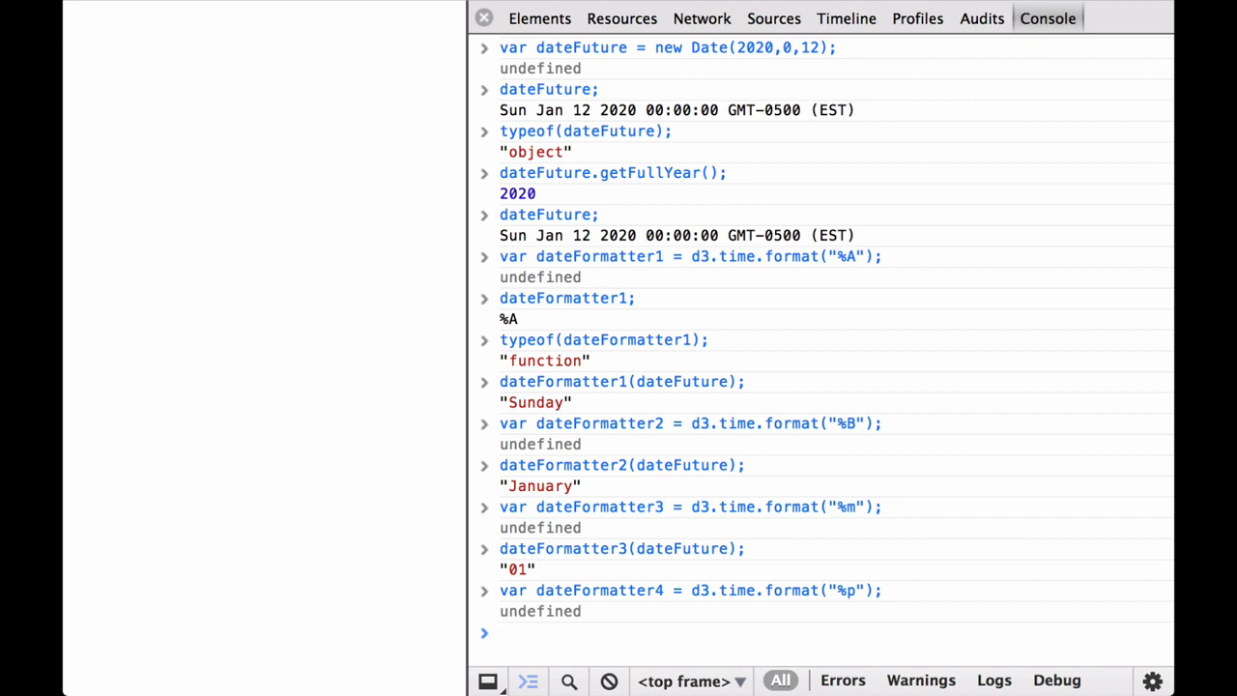
- Apply dateFormatter4 to dateFuture, returning "AM"
type("dateFormatter4(dateFuture);")
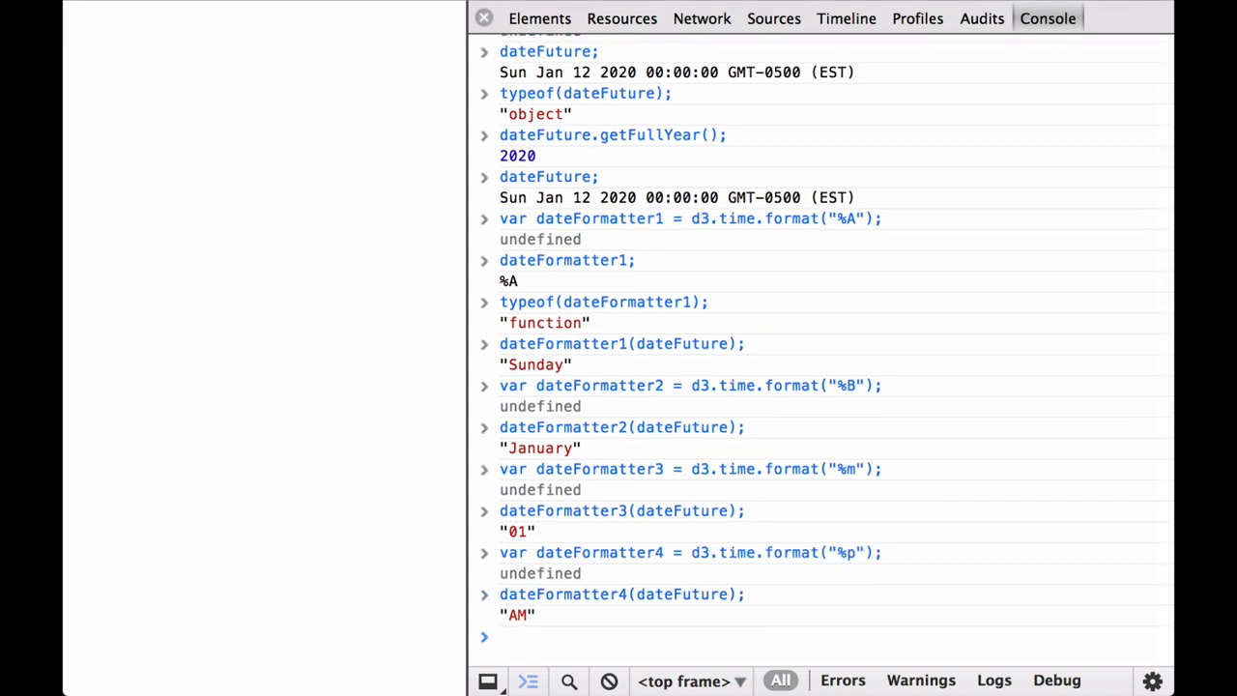